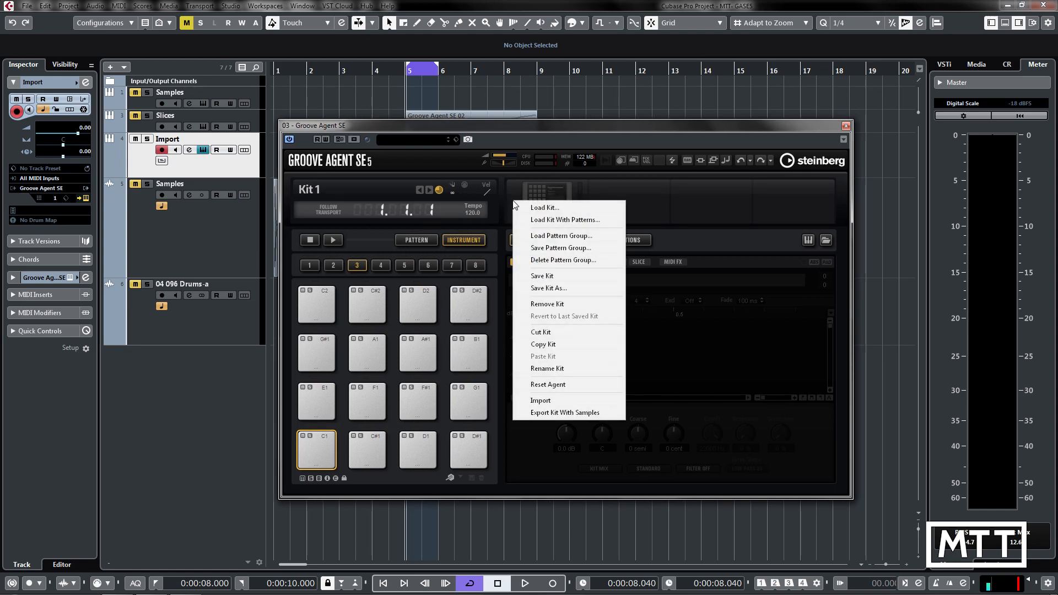
mouse_move(549, 400)
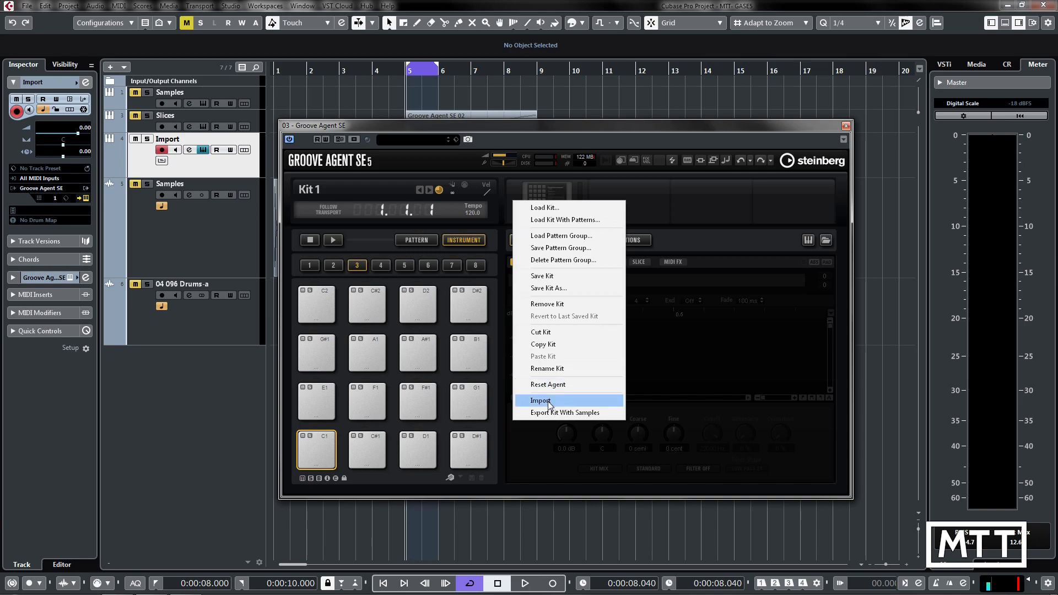
- Open the kit import browser and navigate into the MPC Software folder of the Cut and Paste Mixology Demo Kit
click(540, 400)
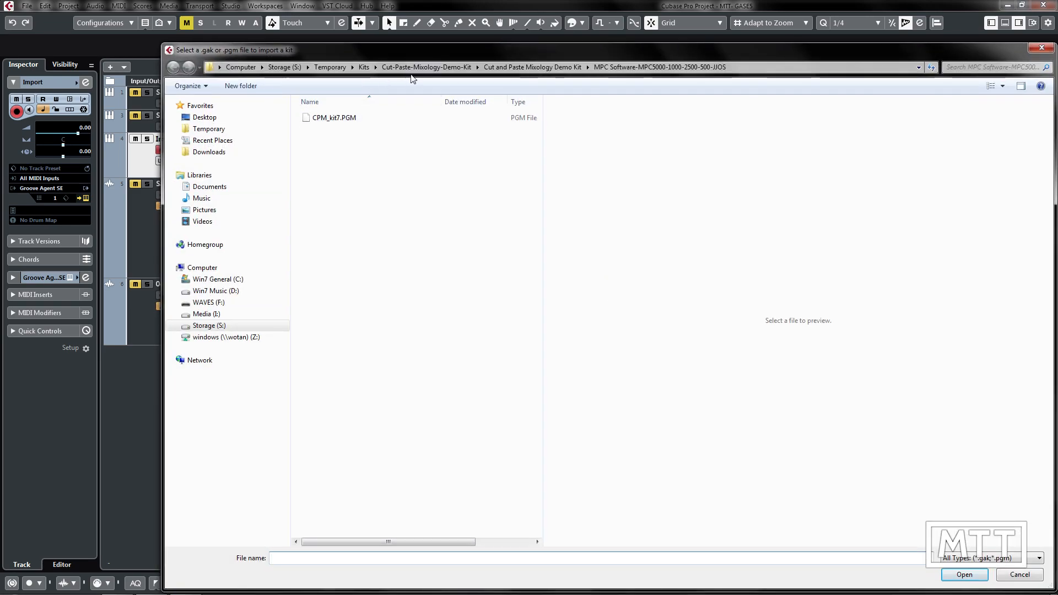
click(174, 67)
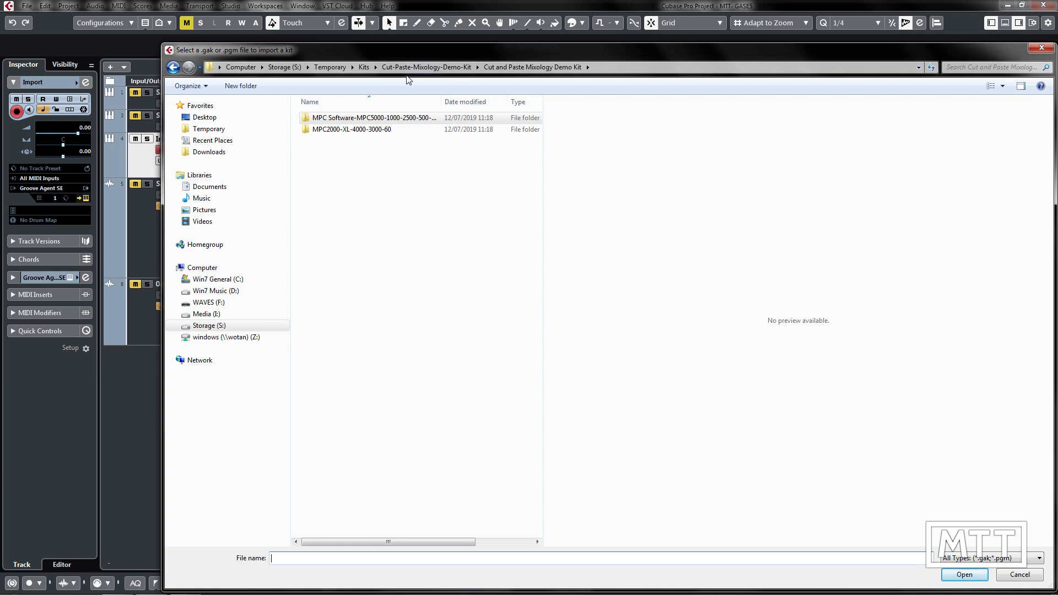
mouse_move(371, 129)
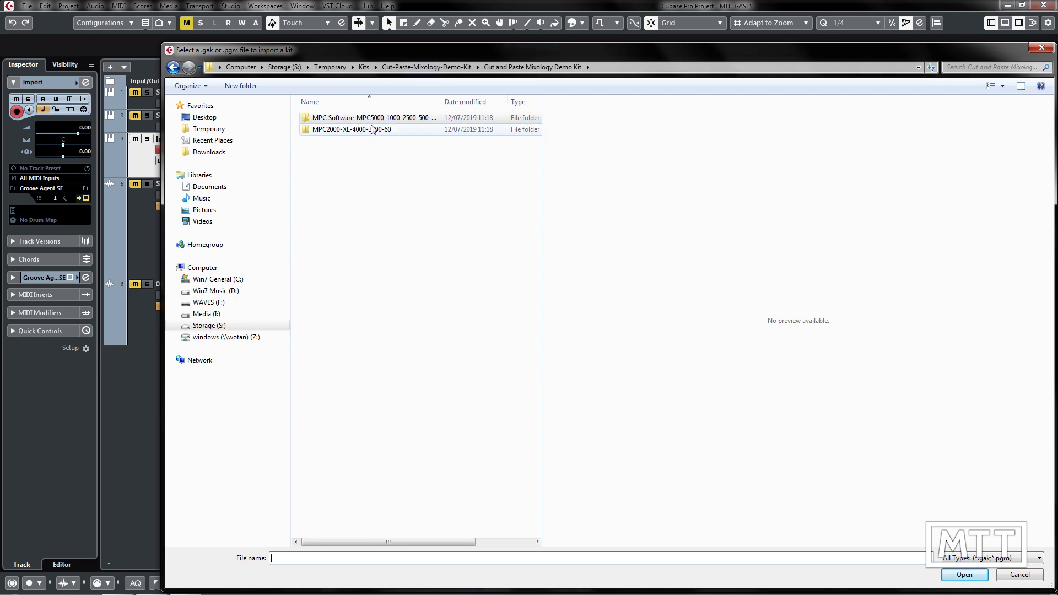
click(374, 118)
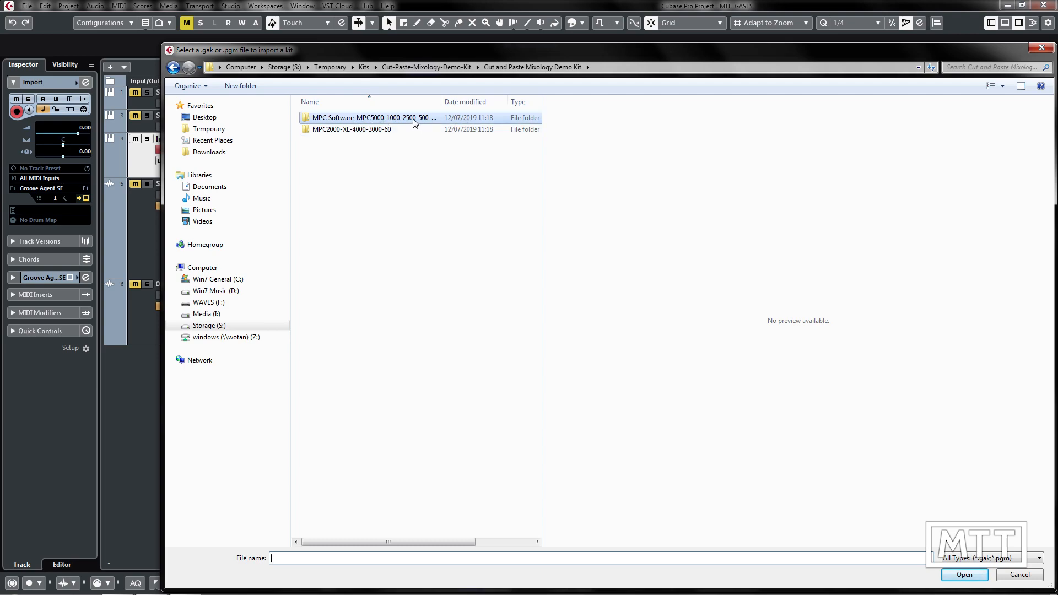
double_click(374, 118)
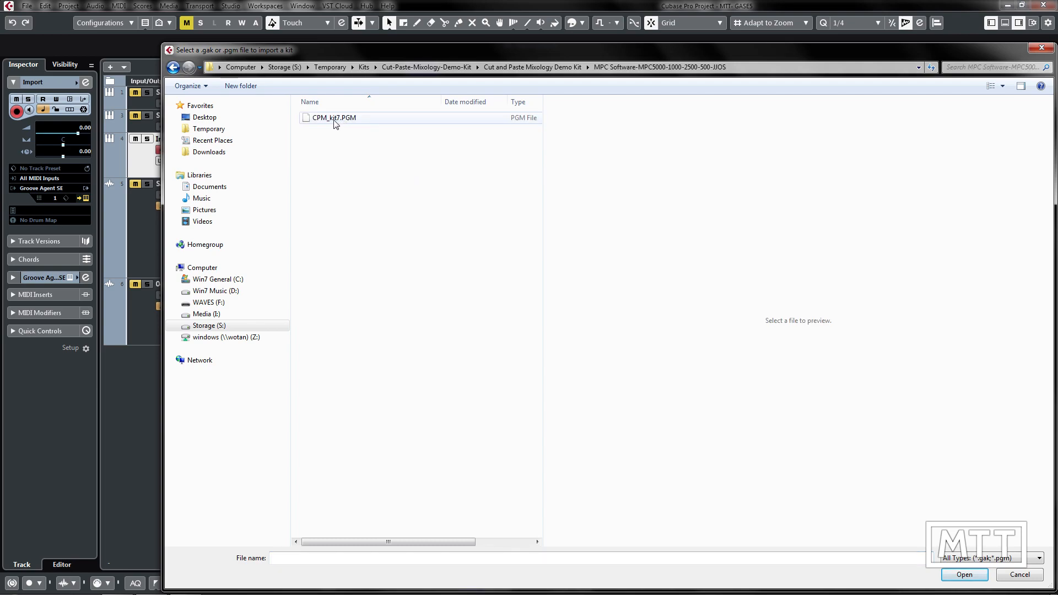
mouse_move(334, 120)
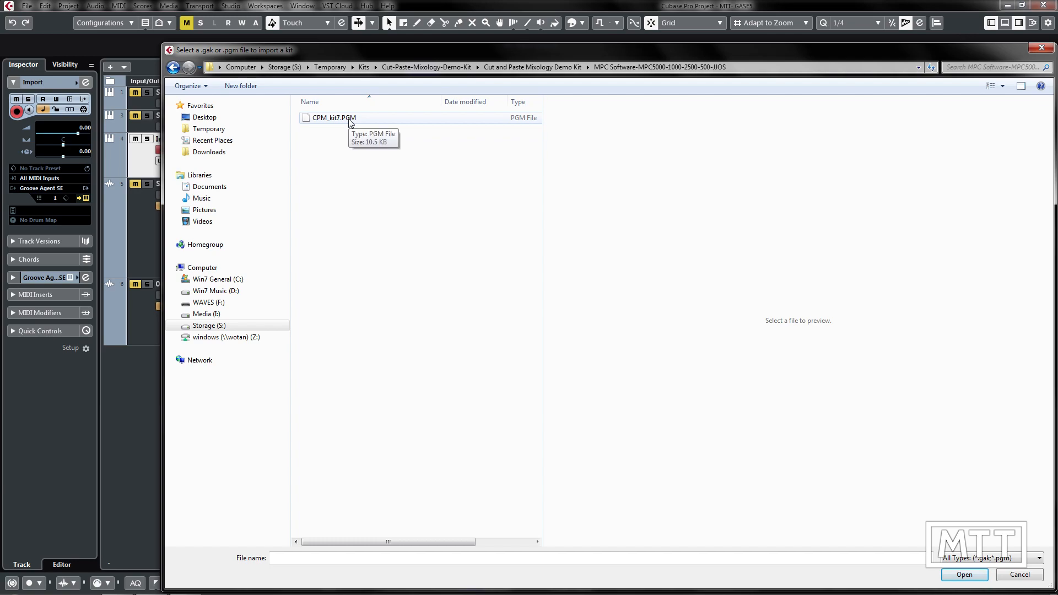
mouse_move(358, 86)
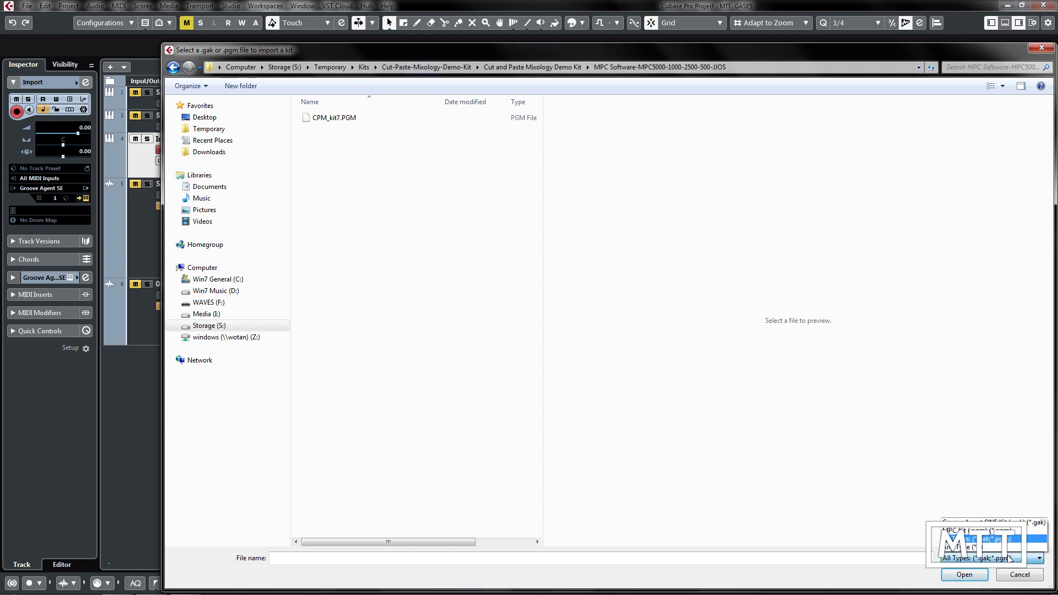
- Show files of Any Type and select CPM_kit7.PGM as the file to import
click(978, 557)
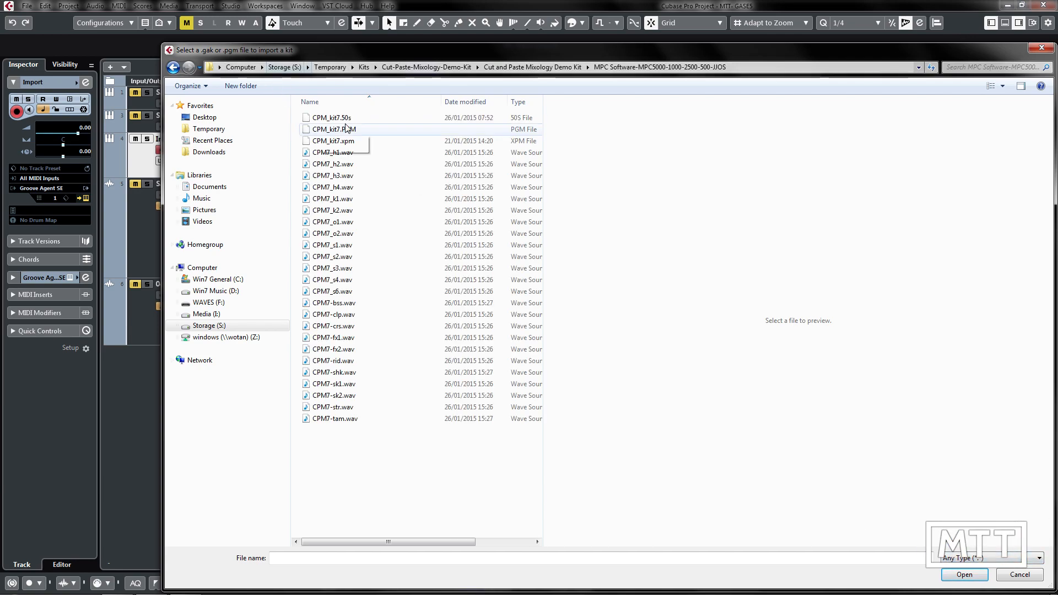
click(334, 129)
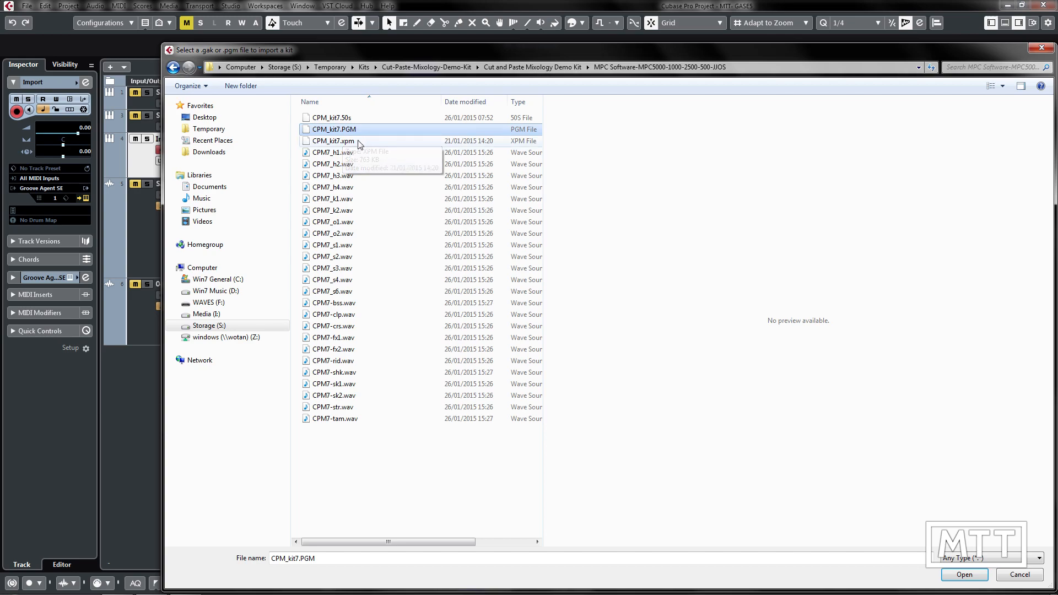
mouse_move(363, 453)
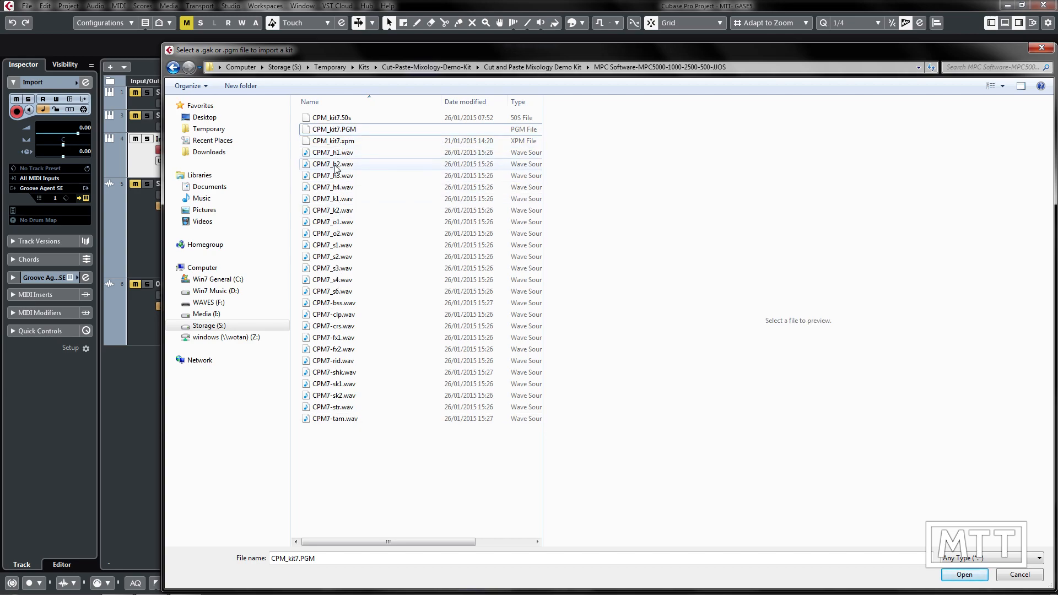
mouse_move(332, 164)
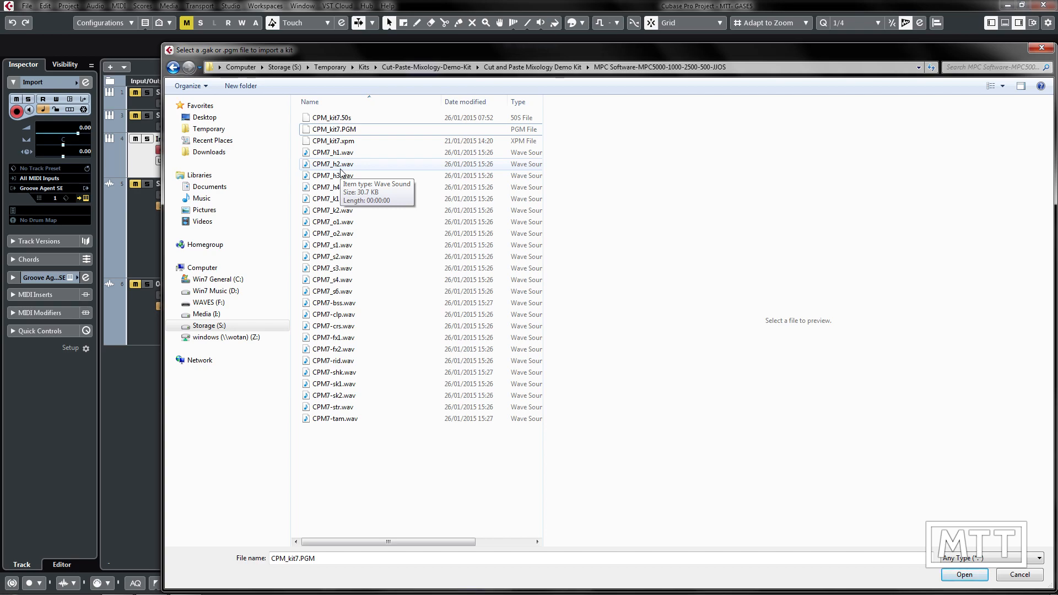
mouse_move(341, 219)
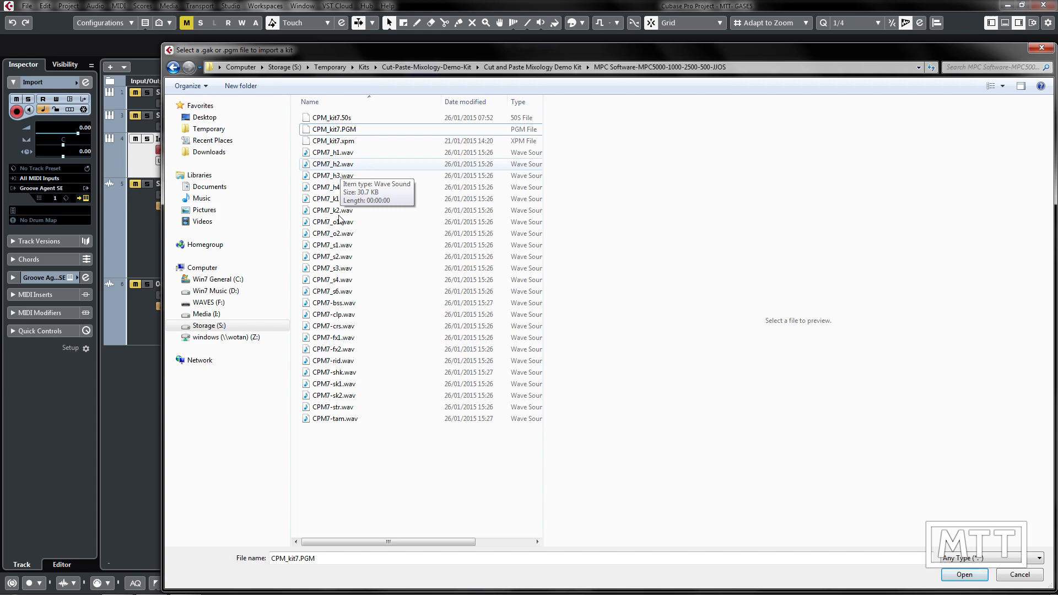
mouse_move(354, 280)
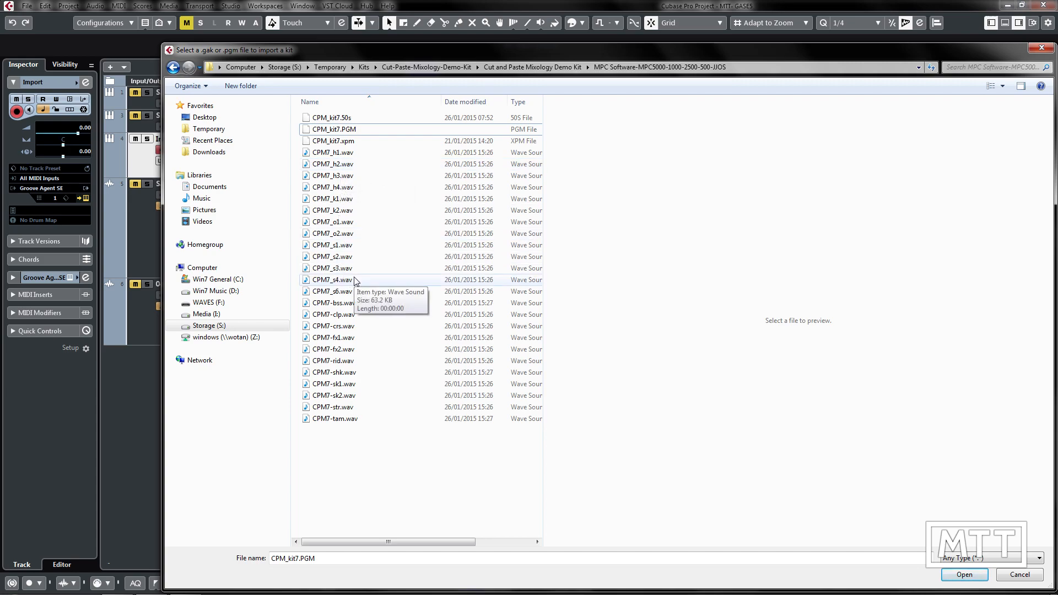
mouse_move(344, 130)
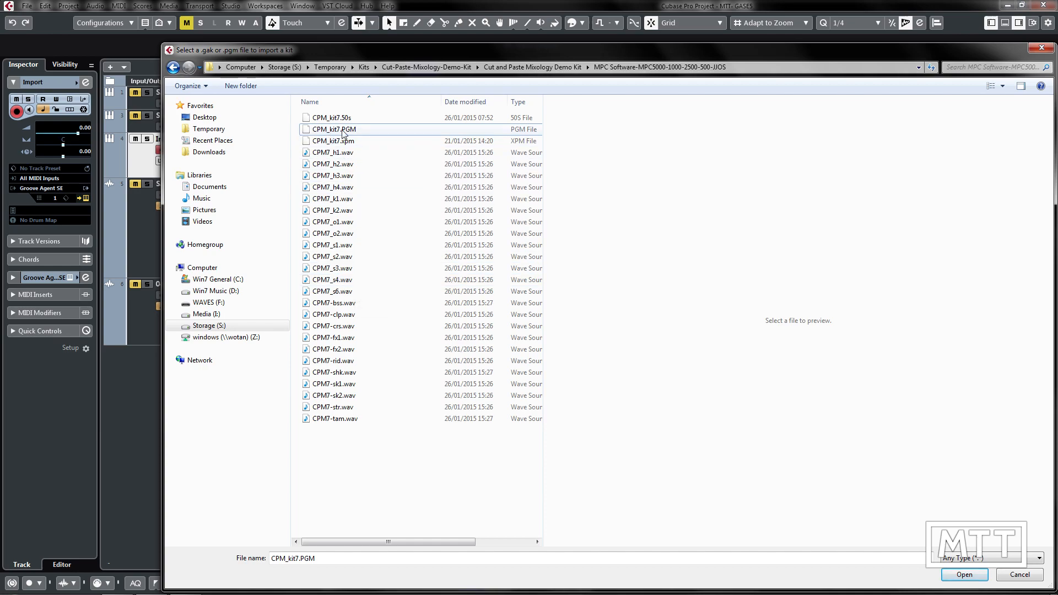
mouse_move(344, 130)
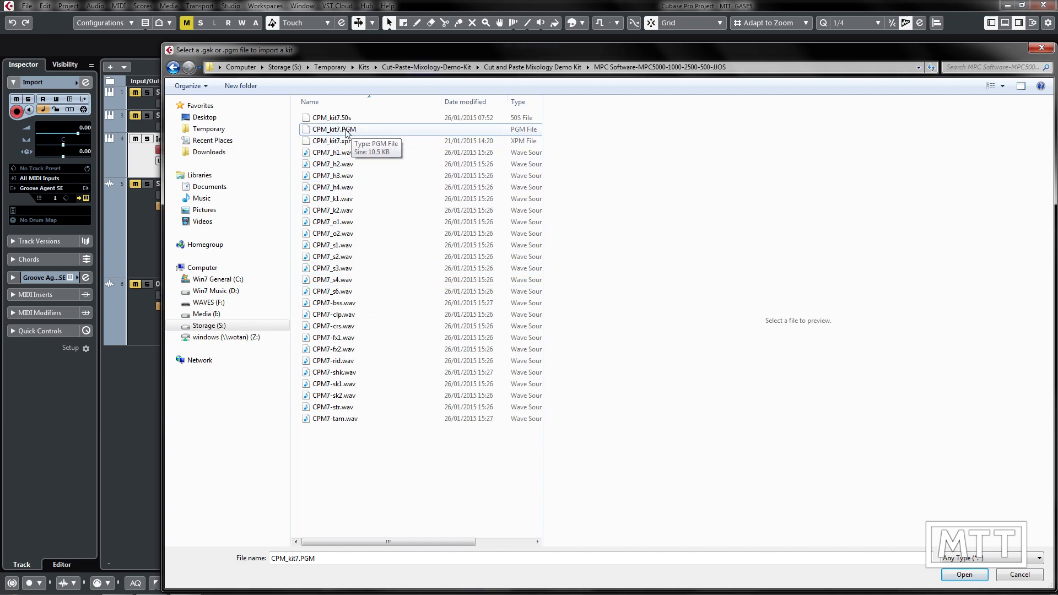
- Import CPM_kit7.PGM onto the pads and audition pads C1, C#1 and D1
click(963, 575)
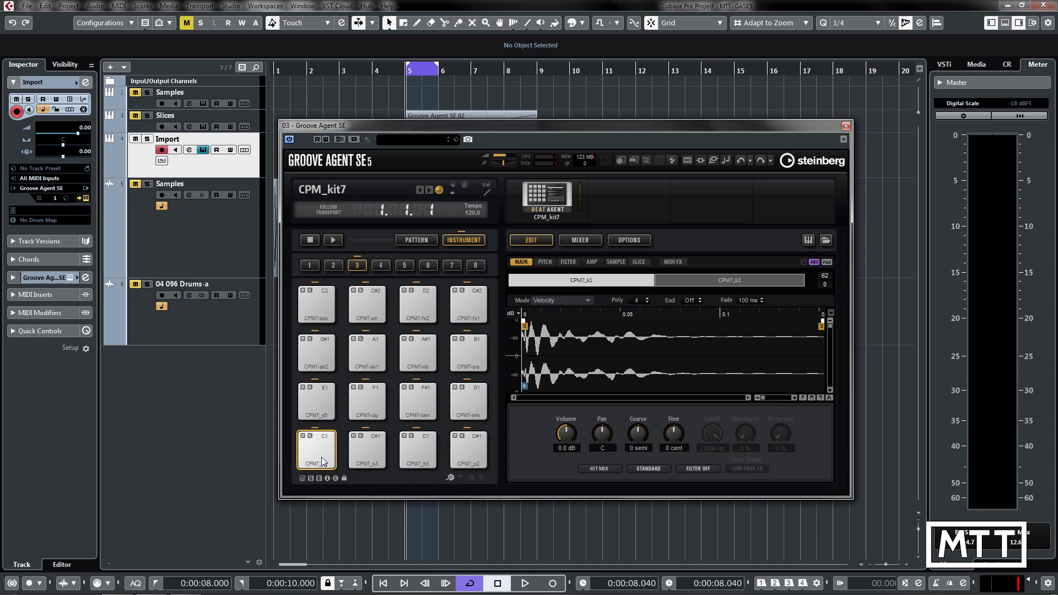
click(317, 449)
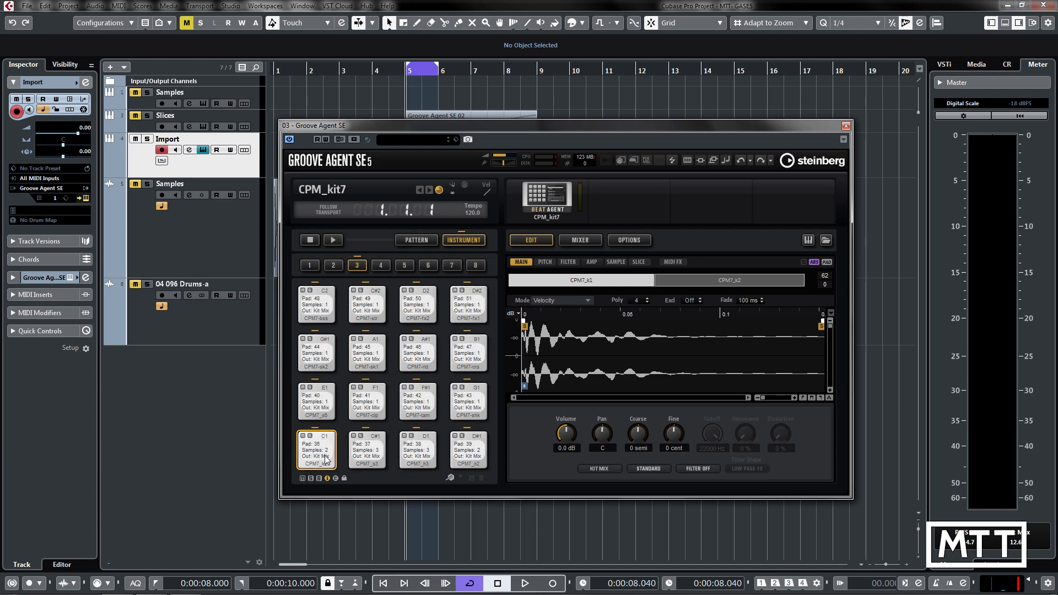
click(317, 449)
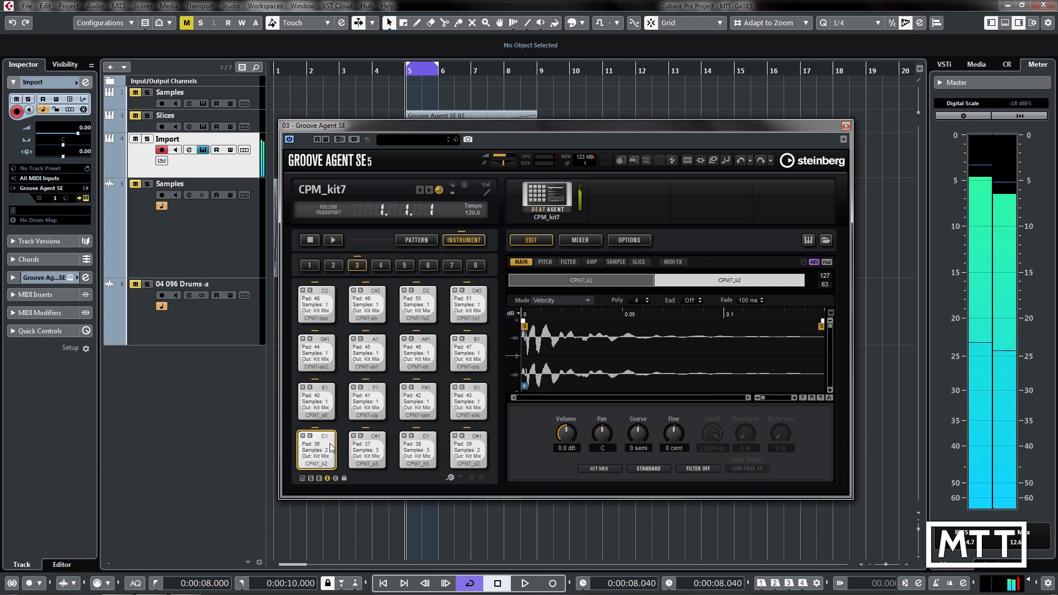
click(367, 448)
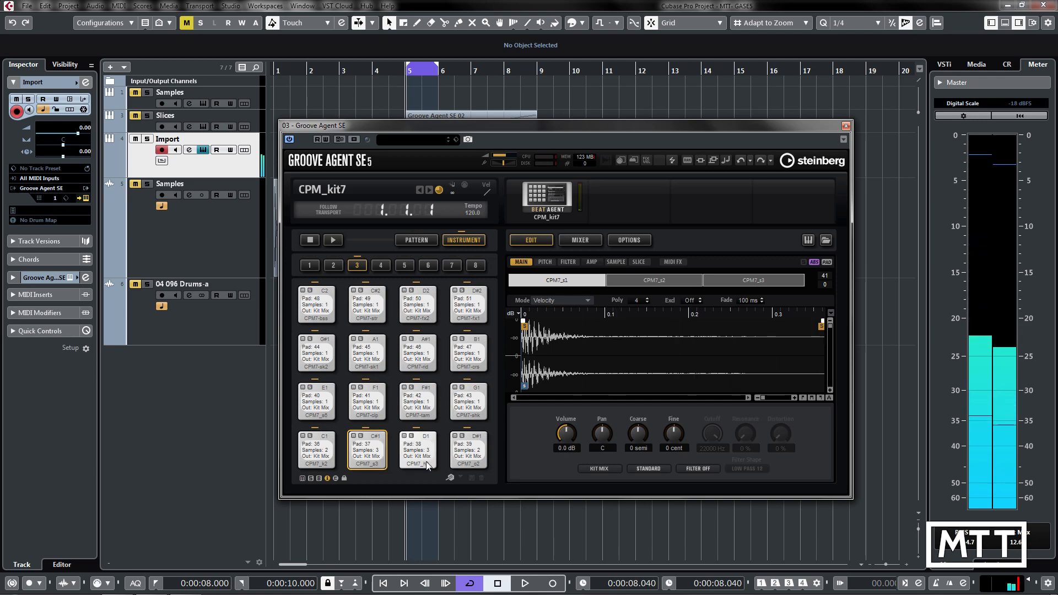
click(468, 449)
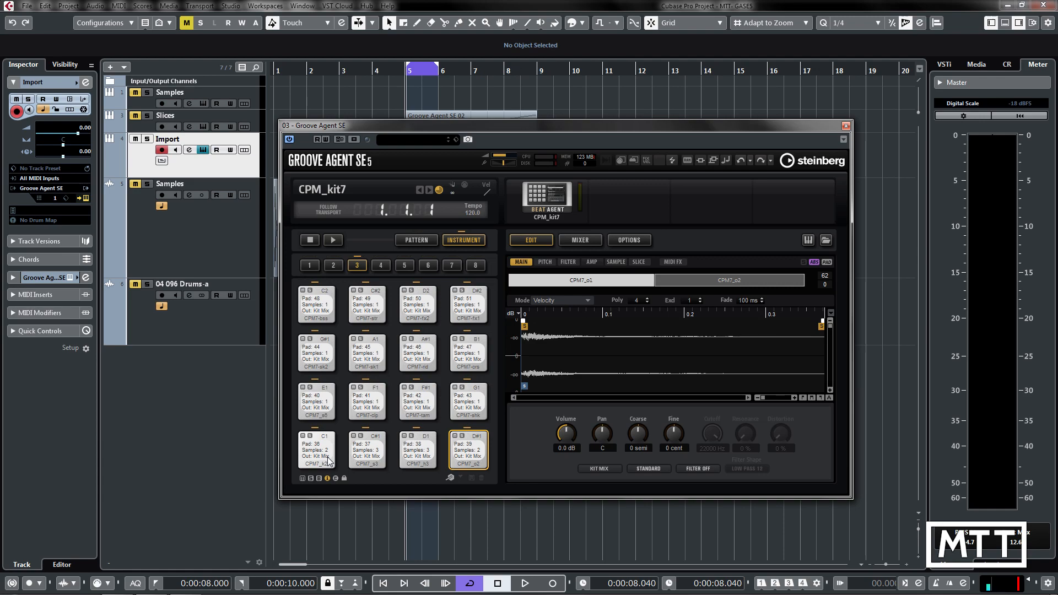
mouse_move(423, 439)
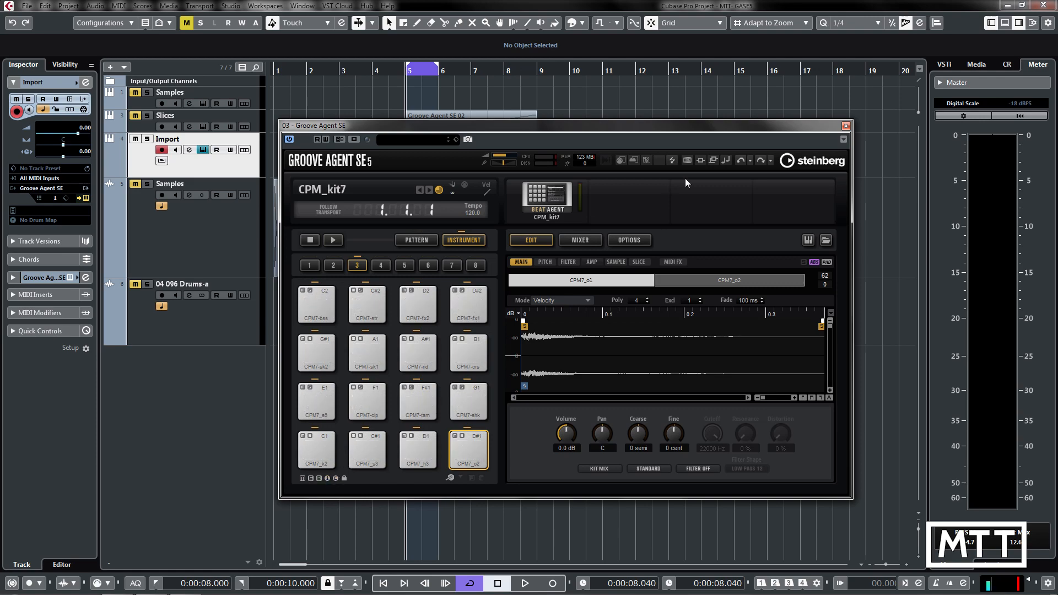
- Choose Export Kit With Samples from the kit slot's context menu to open the save location dialog
click(546, 196)
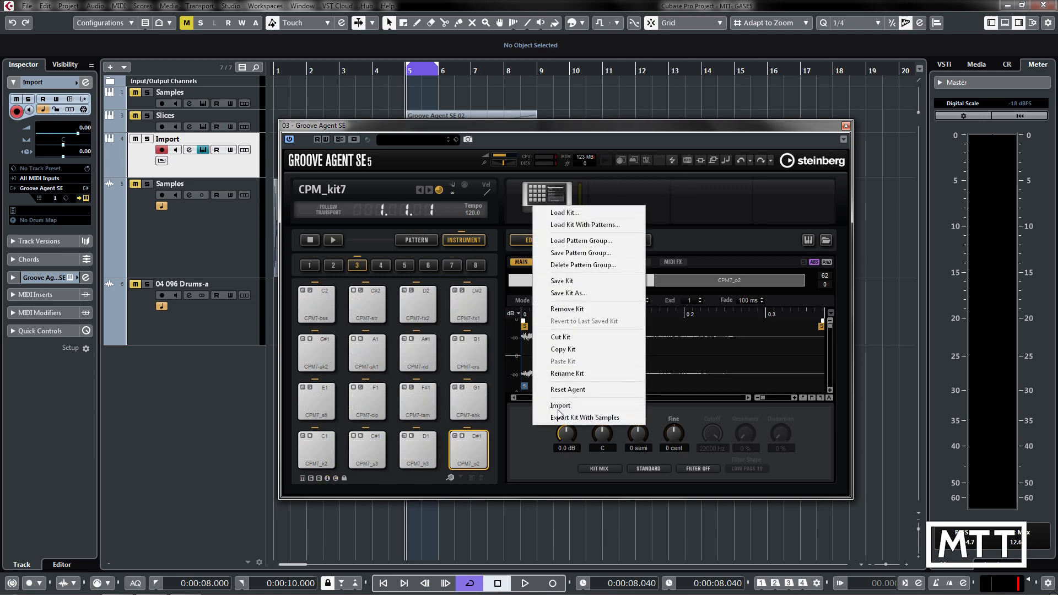
mouse_move(501, 454)
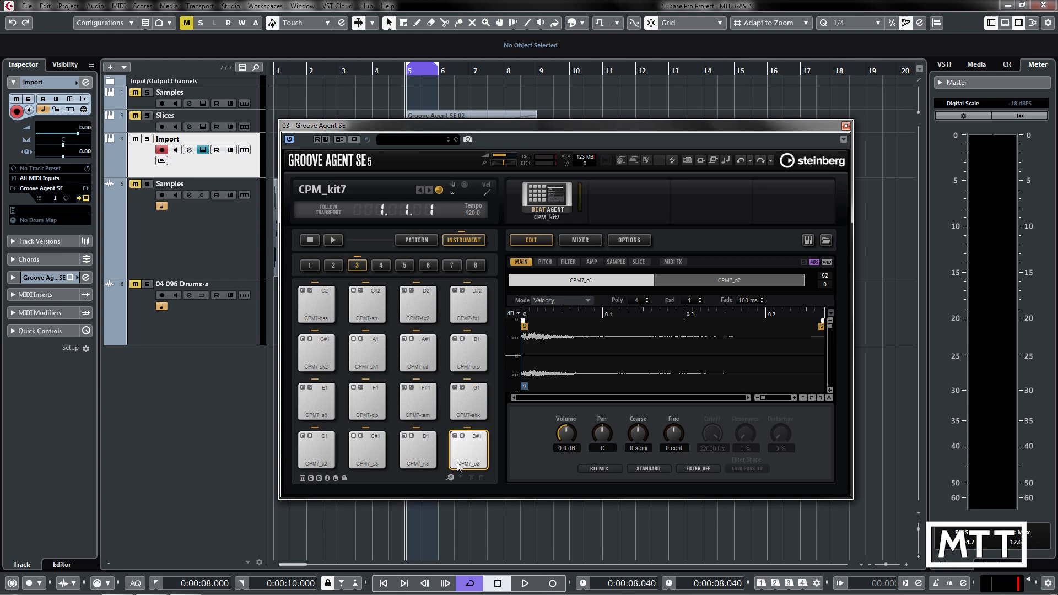
mouse_move(496, 426)
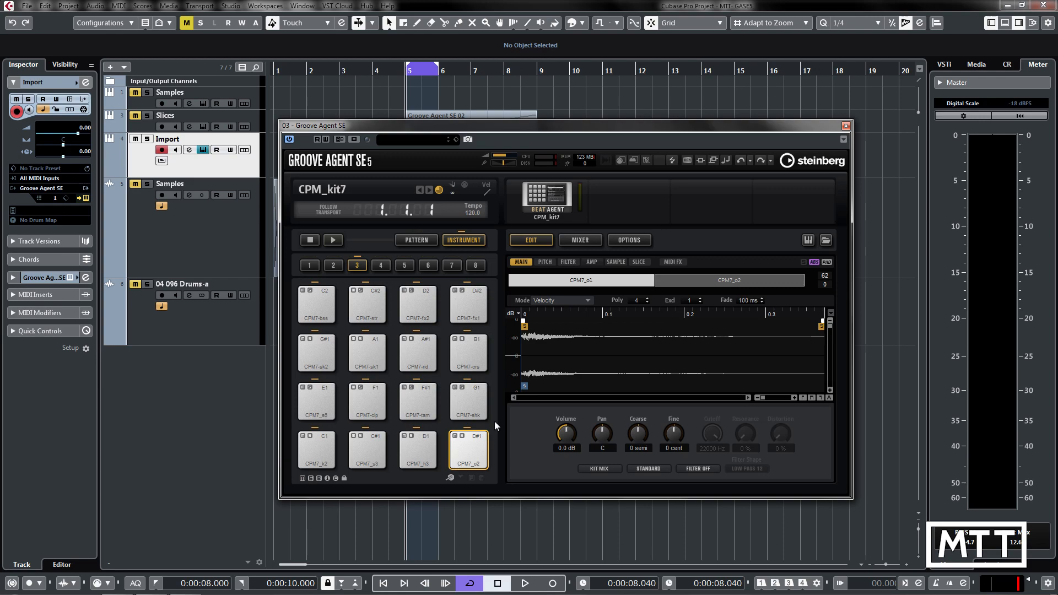
right_click(548, 197)
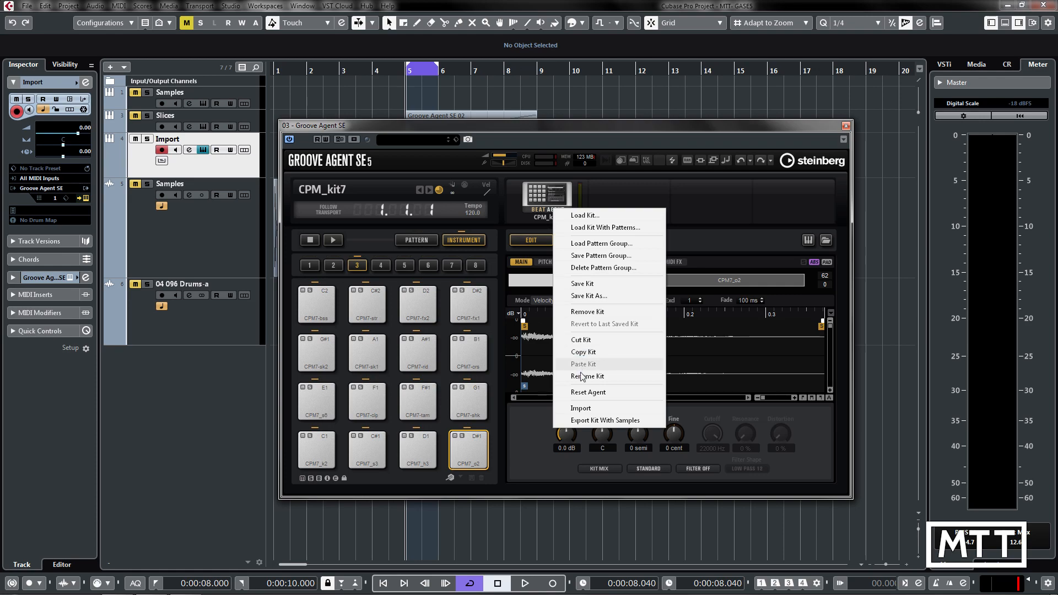
click(589, 296)
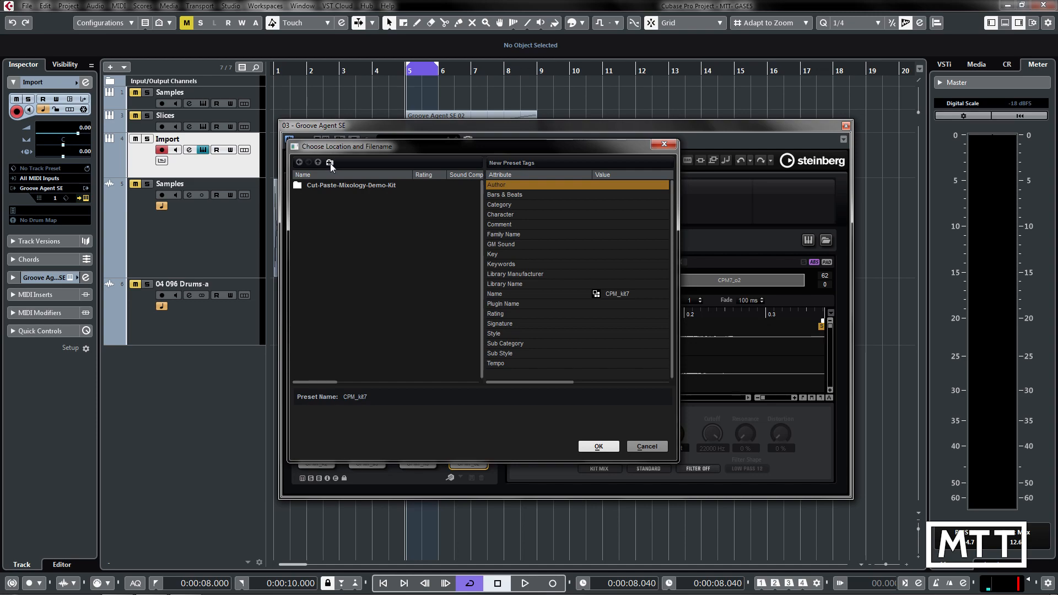
- Create a new Exported Kits folder and a Mixology subfolder inside it as the export destination
click(330, 162)
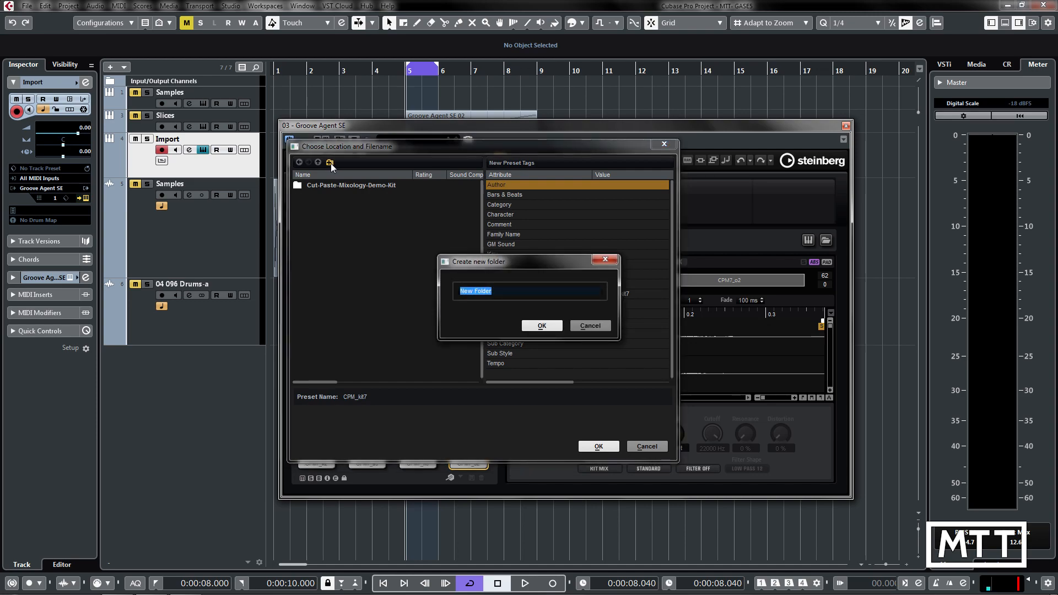
text(Exporte)
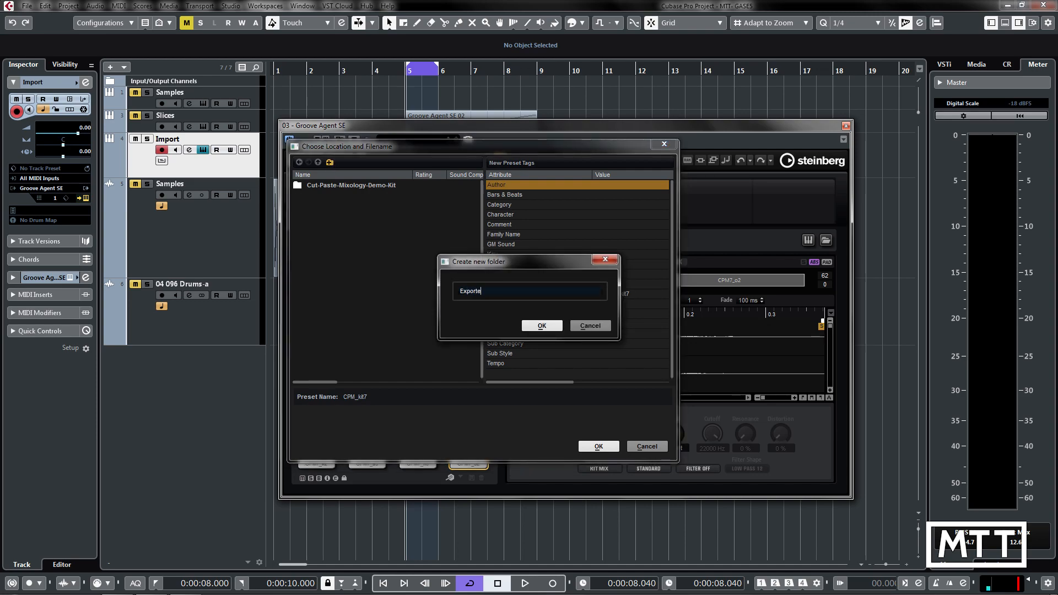
click(542, 326)
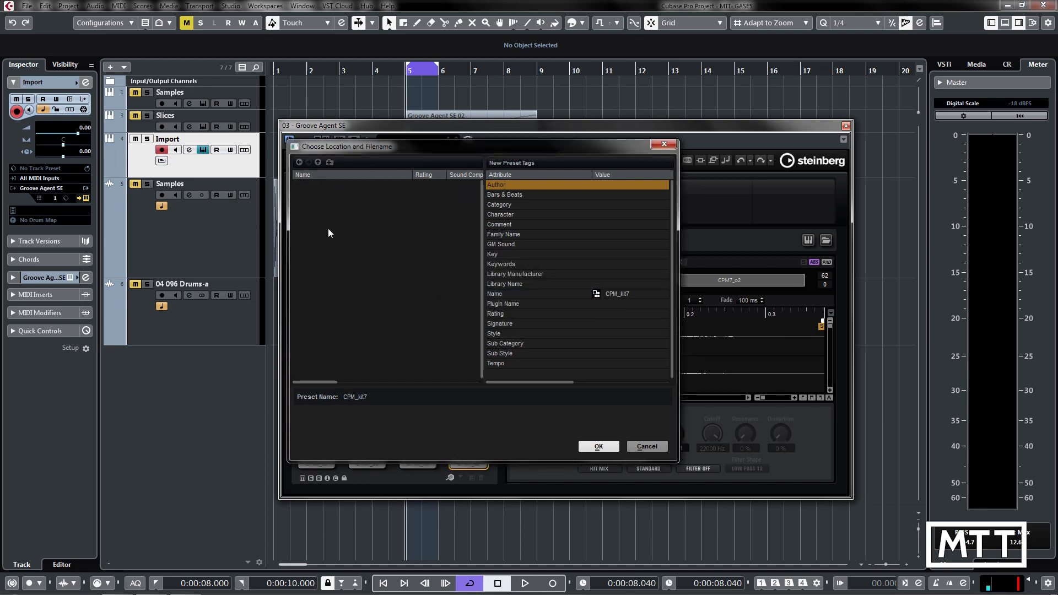
click(330, 162)
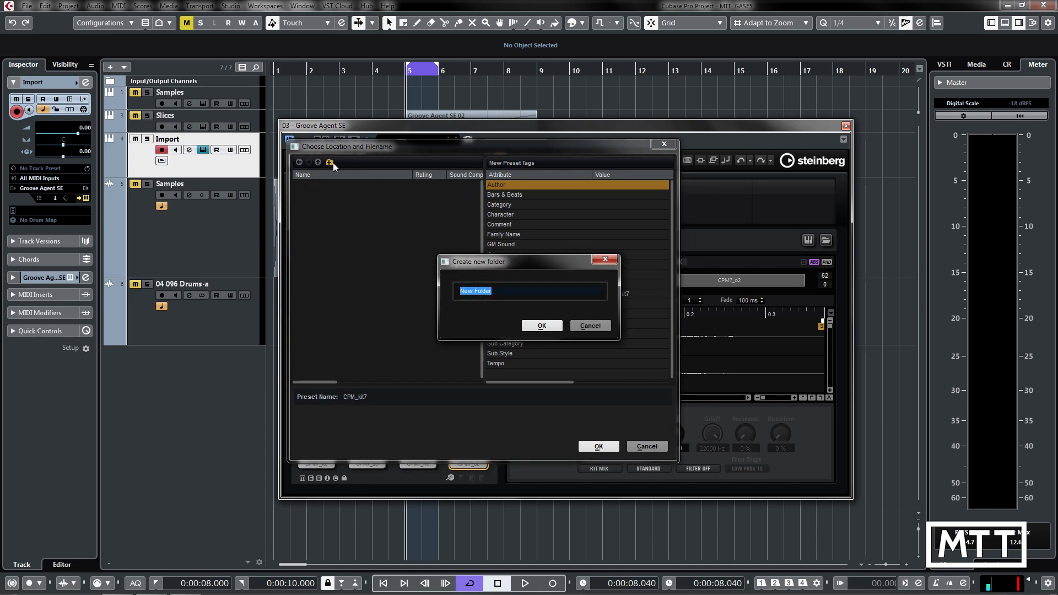
text(Mixoil)
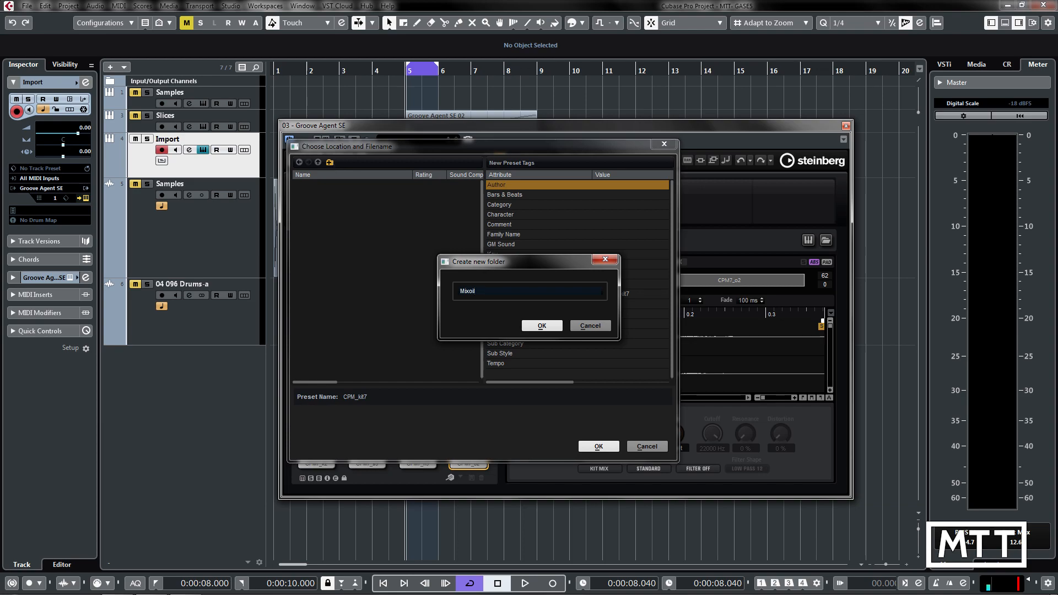
click(541, 325)
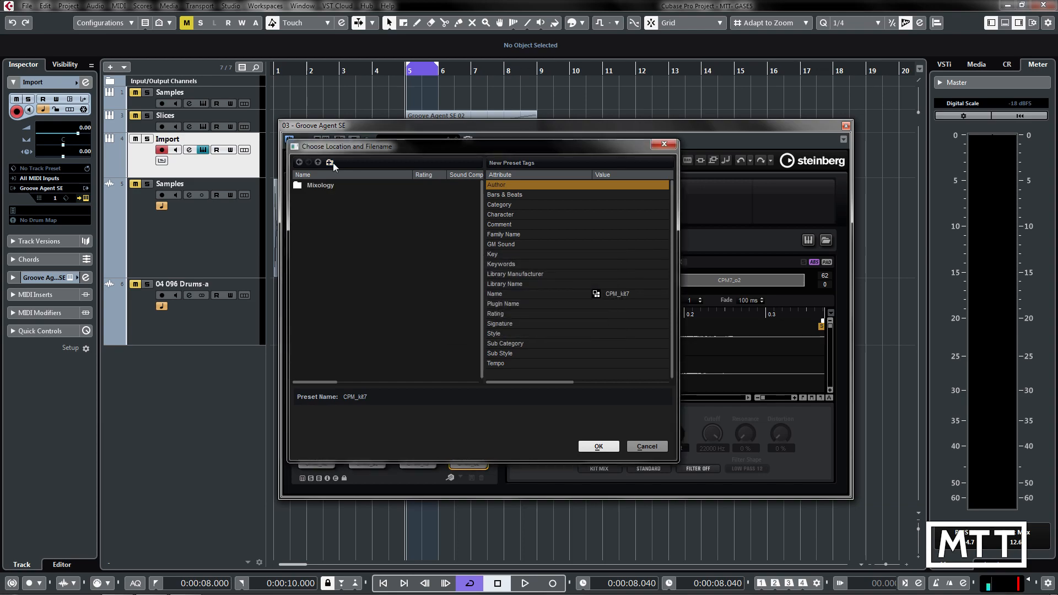
mouse_move(571, 207)
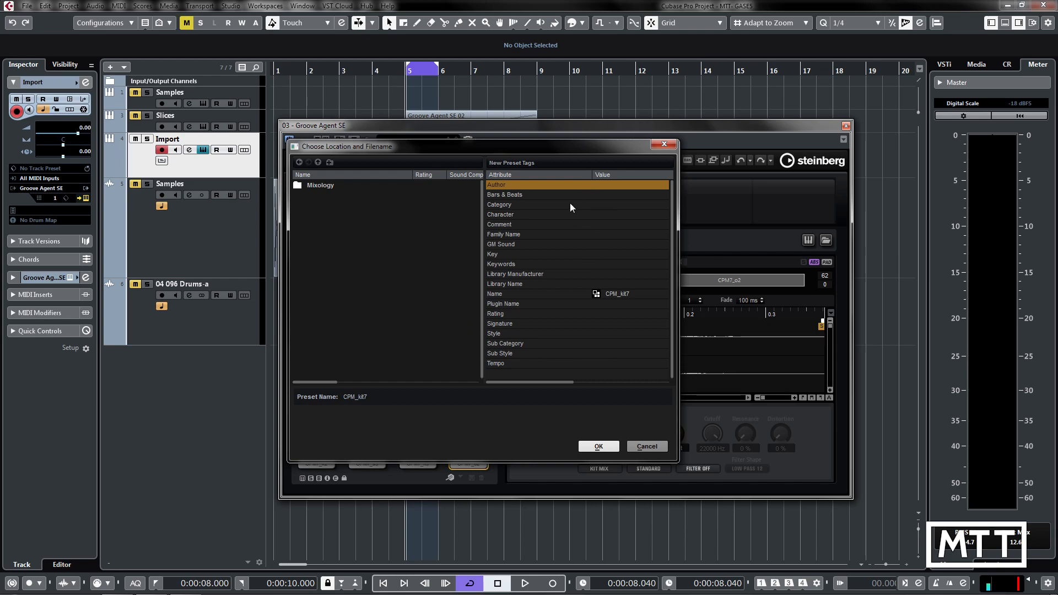
mouse_move(518, 197)
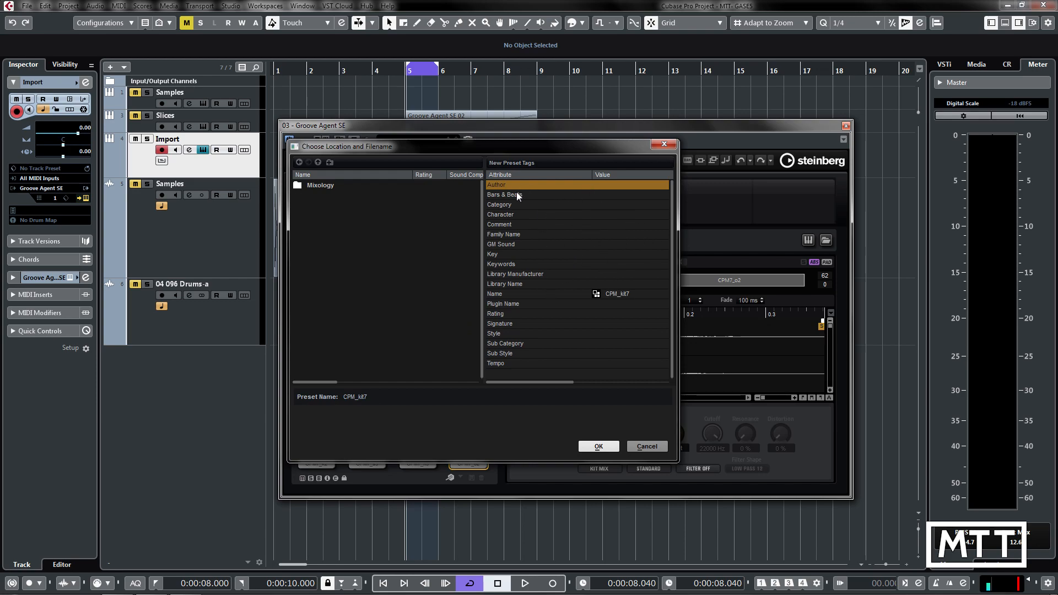
mouse_move(527, 317)
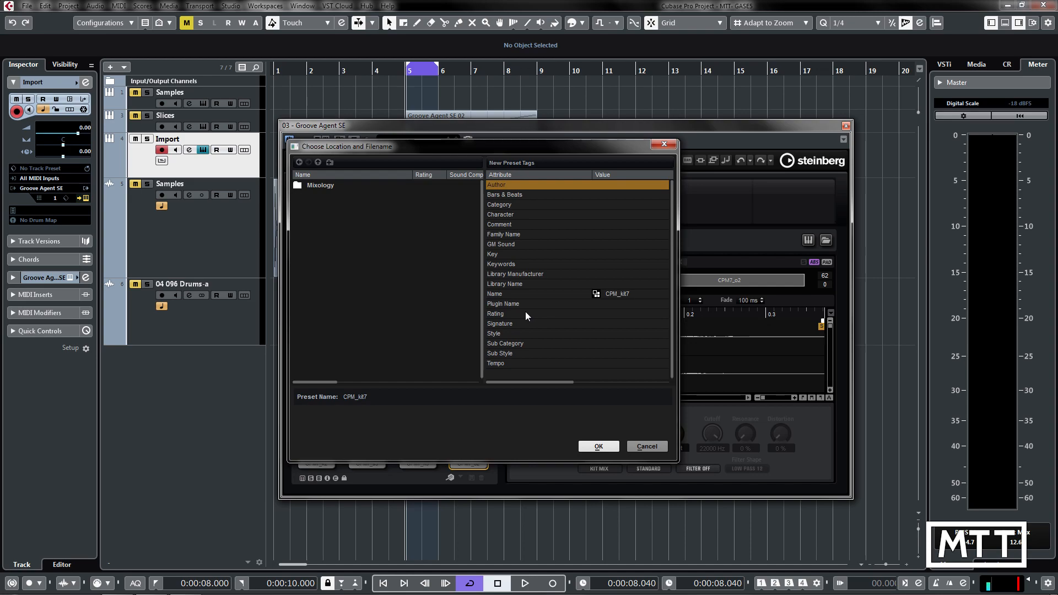
- Replace the preset name with 'DJ Shadow' and confirm the kit export
triple_click(354, 397)
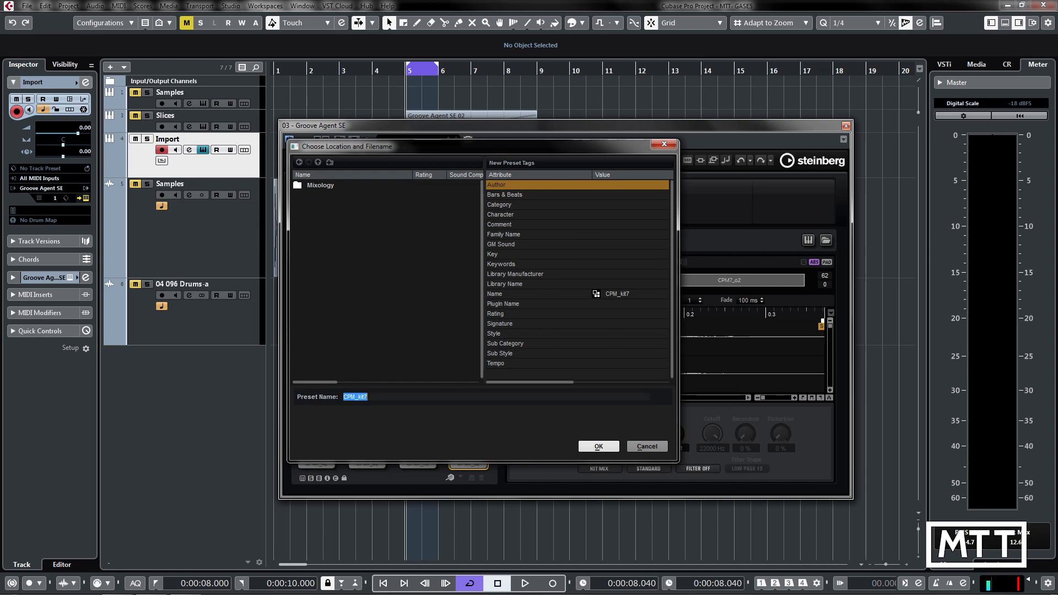
text(DJ)
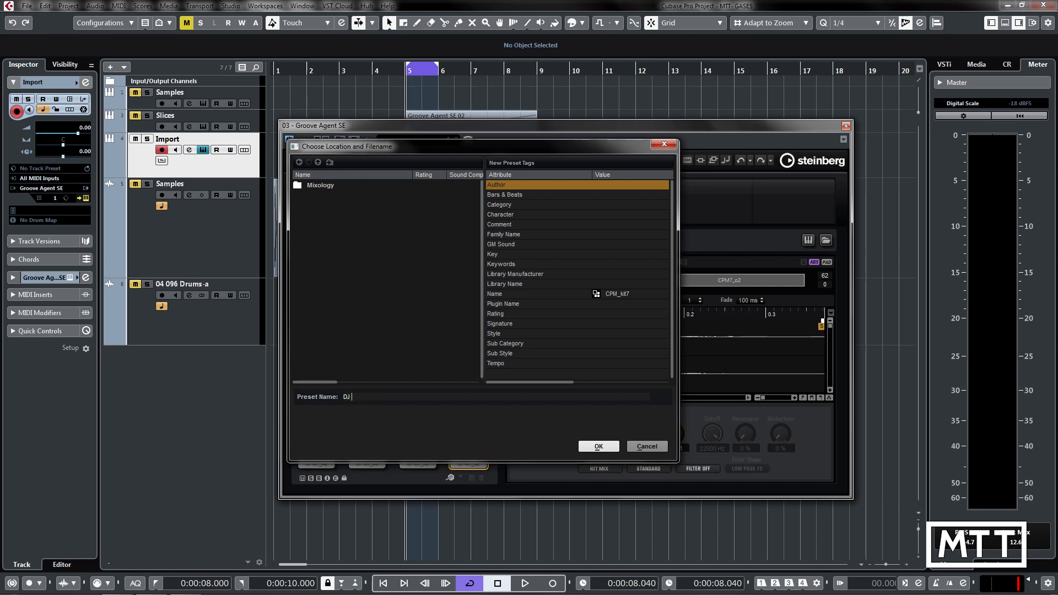
text(Shadow)
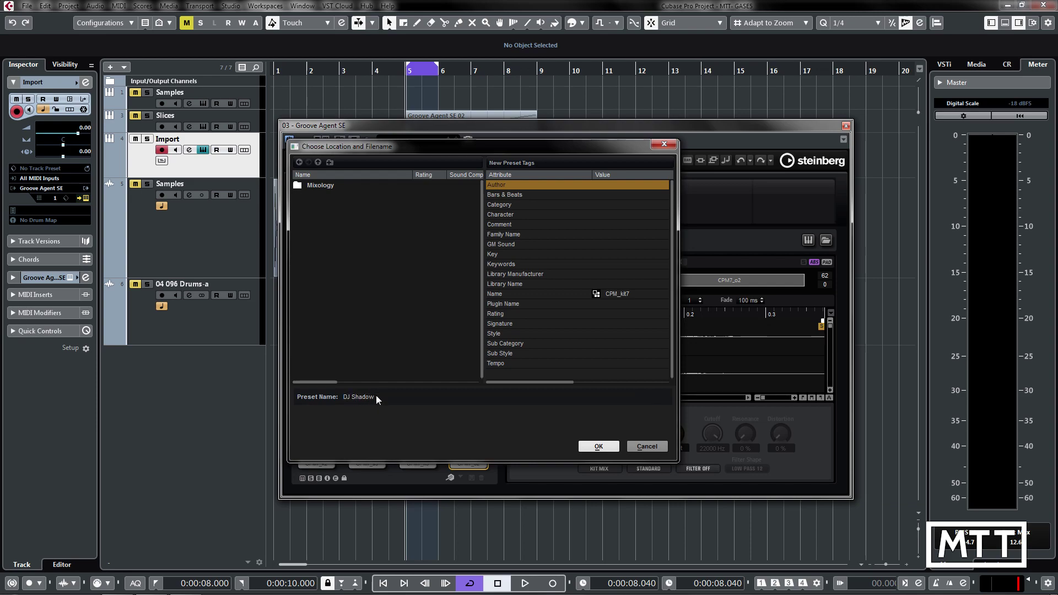
click(596, 447)
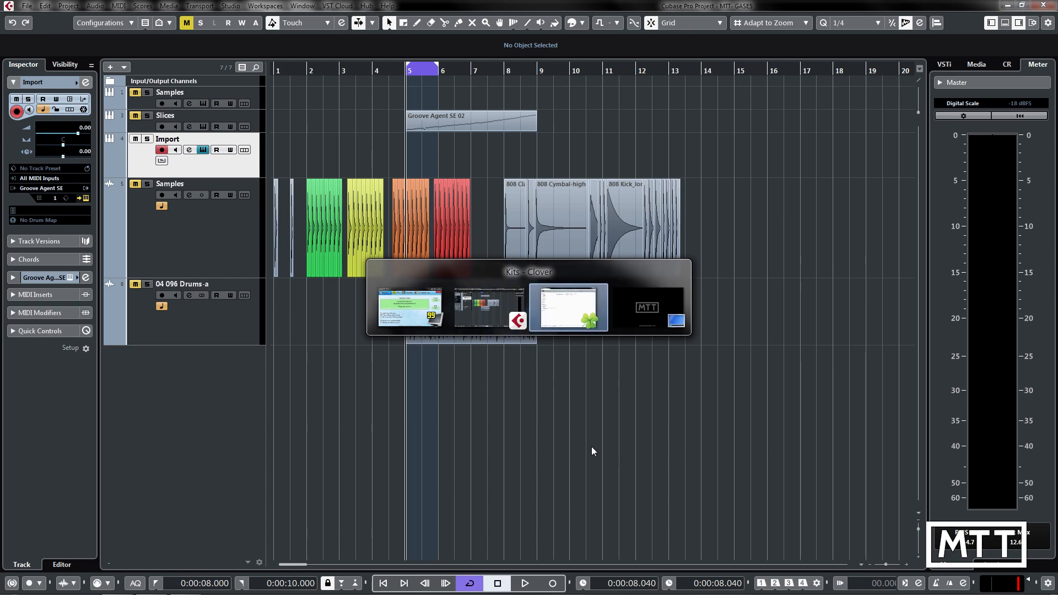
- In Explorer, open Exported Kits, then DJ Shadow, then its samples folder listing the 22 WAV files
click(569, 307)
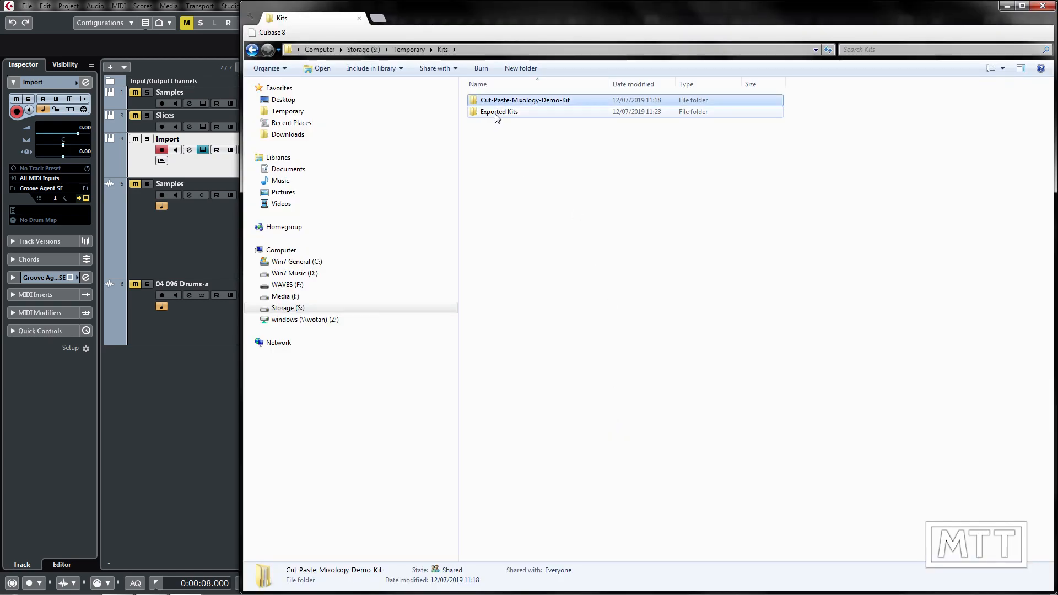
double_click(499, 111)
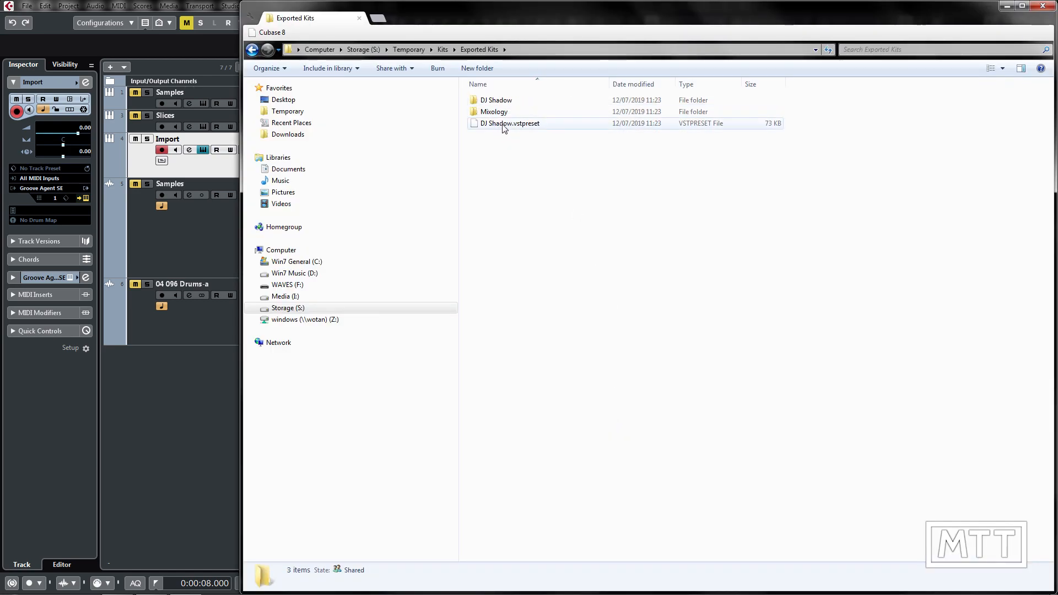
mouse_move(509, 124)
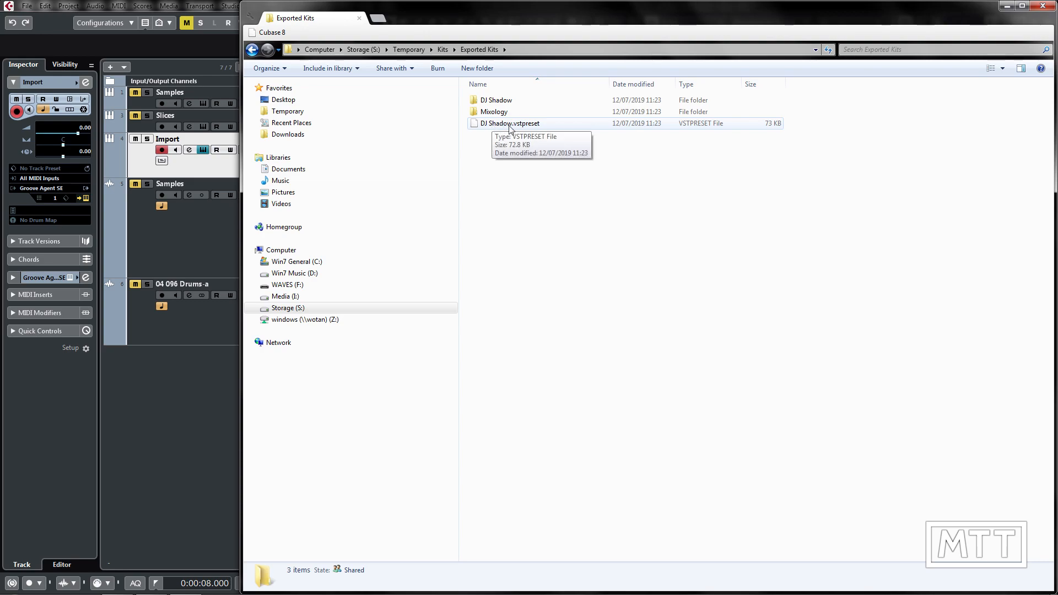
double_click(495, 100)
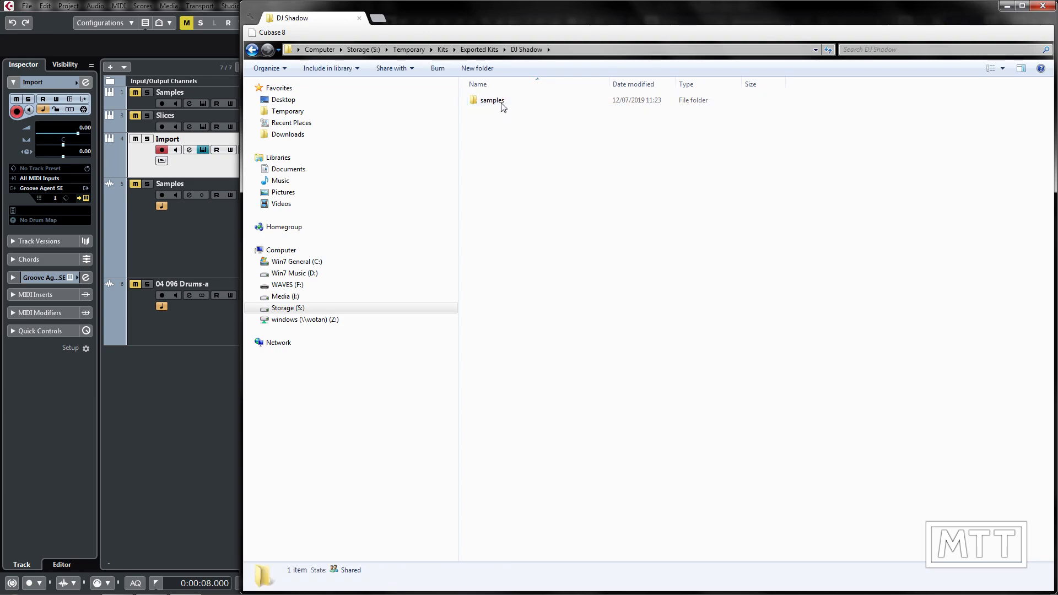
double_click(491, 100)
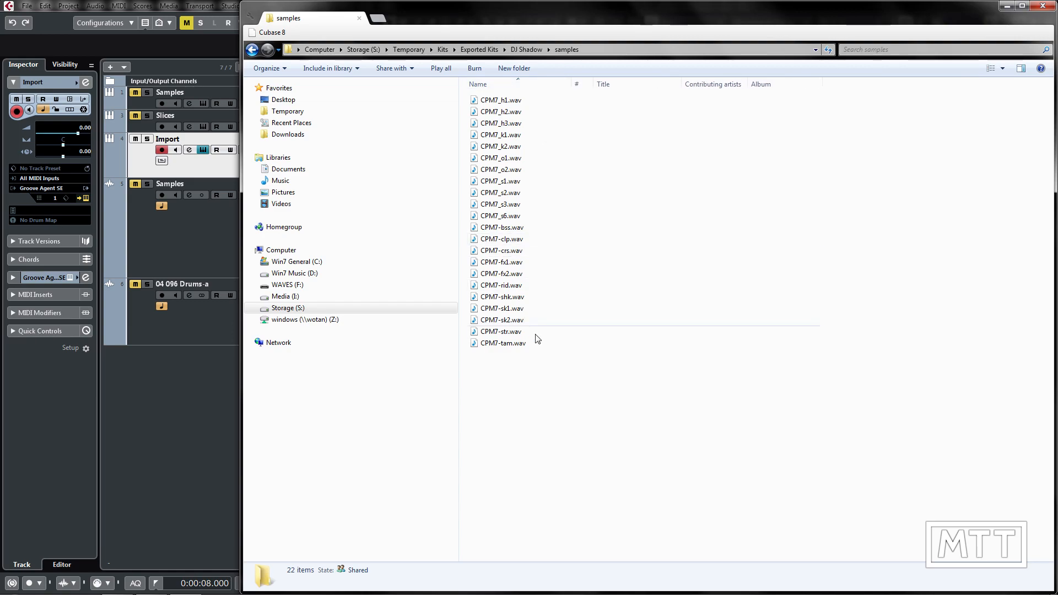
mouse_move(535, 332)
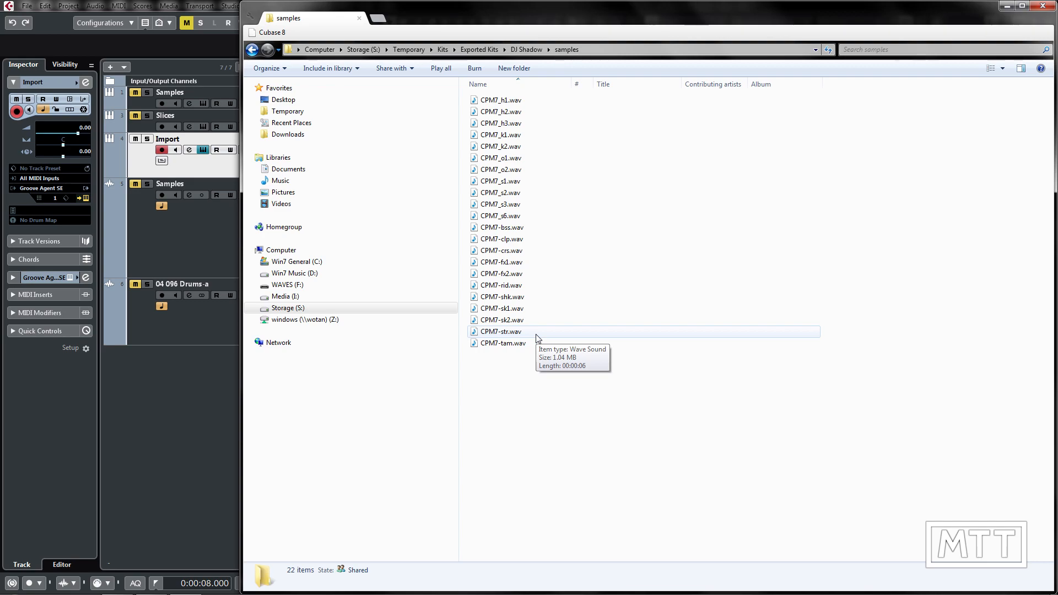
mouse_move(1002, 48)
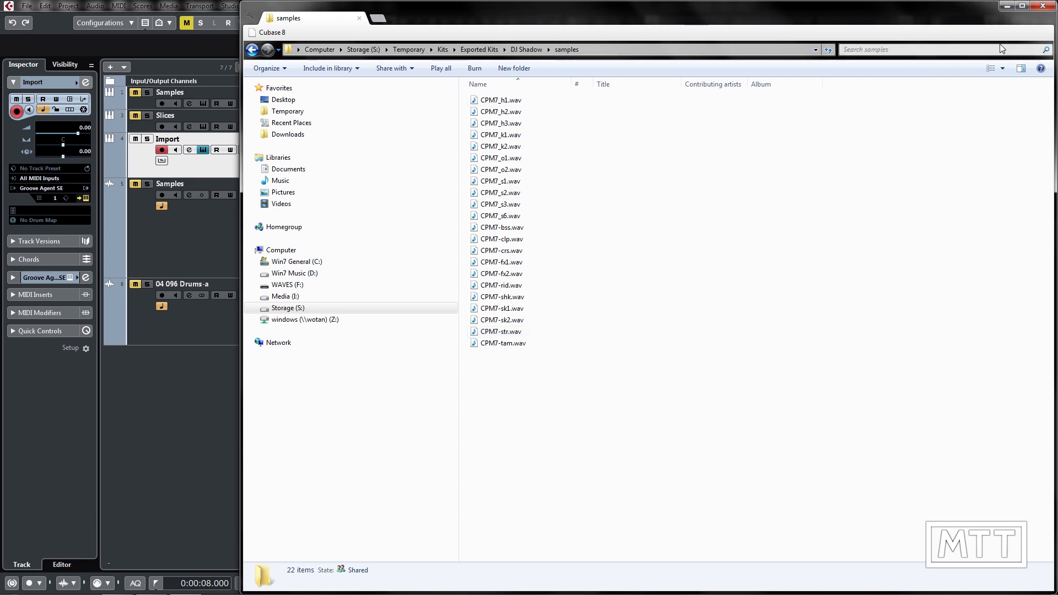